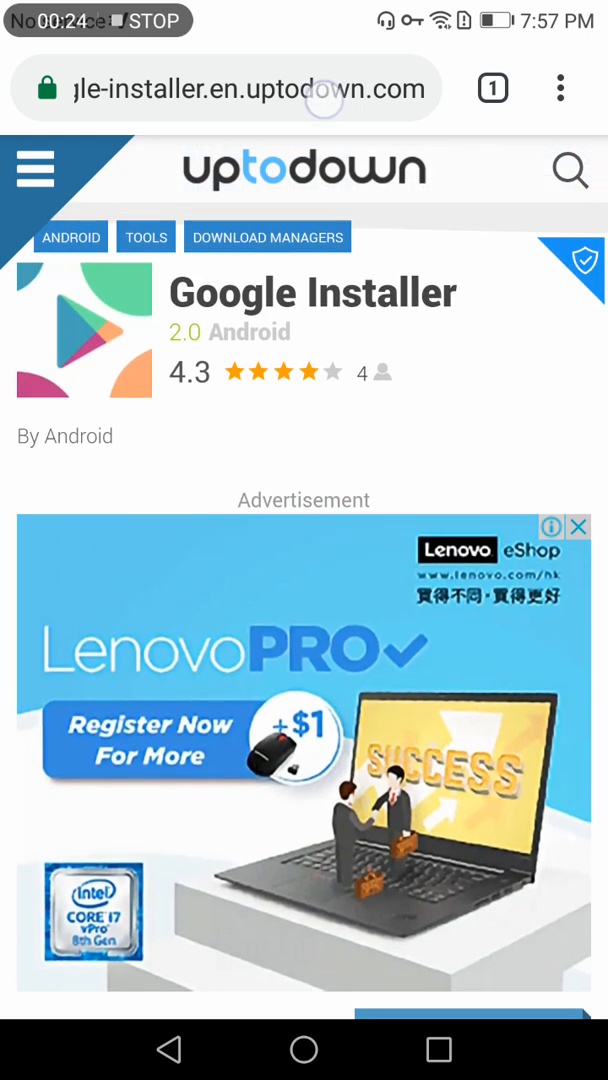
# - Run a Google search for 'google installer 2.0 apk download' from the Chrome address bar
pyautogui.click(226, 88)
pyautogui.write('g')
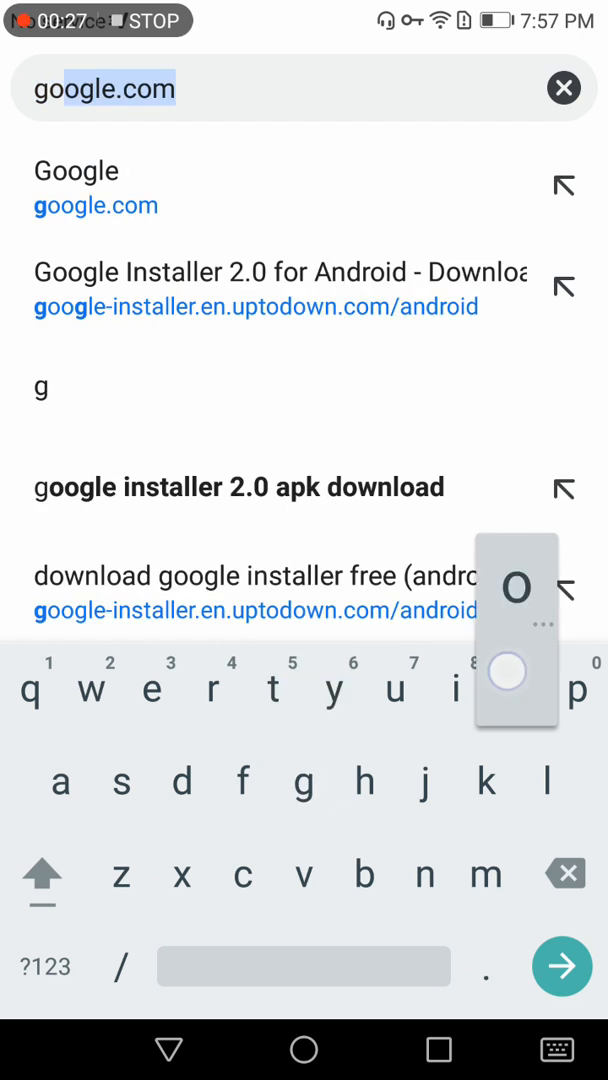
pyautogui.write('oo')
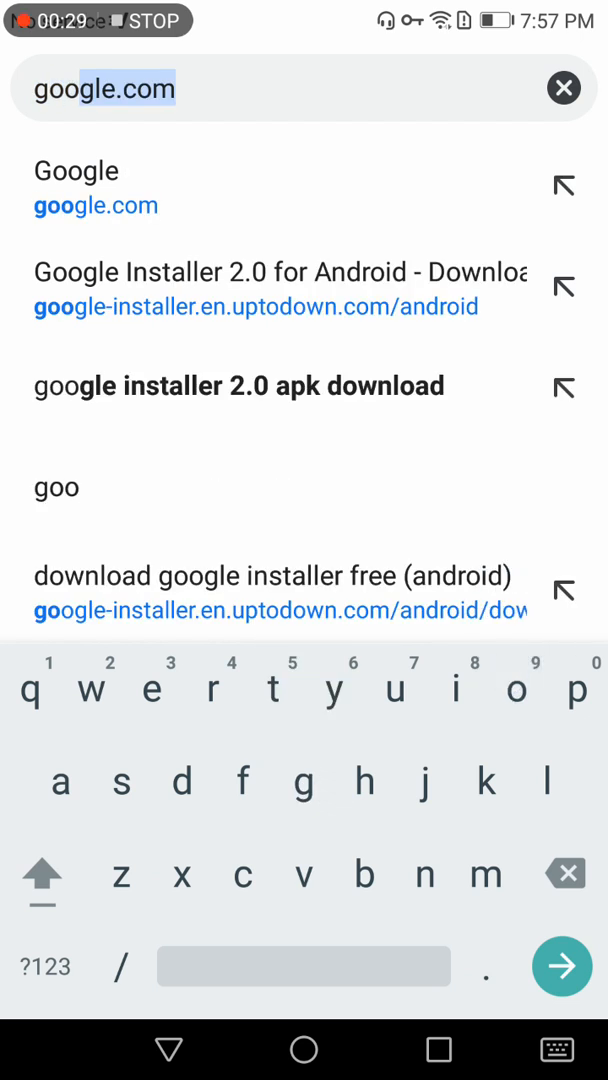
pyautogui.click(236, 386)
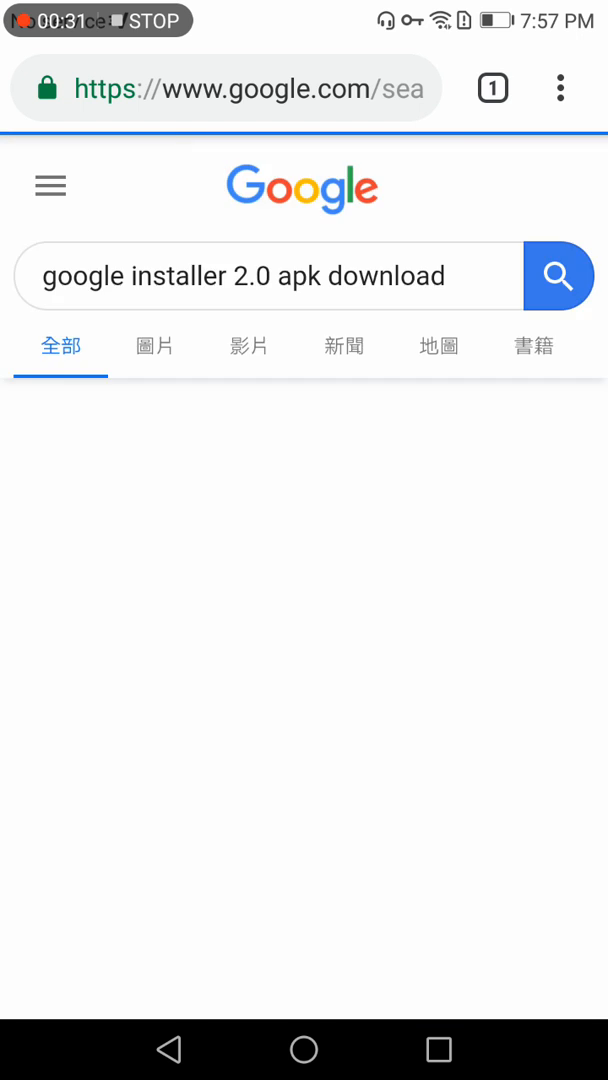
pyautogui.click(556, 276)
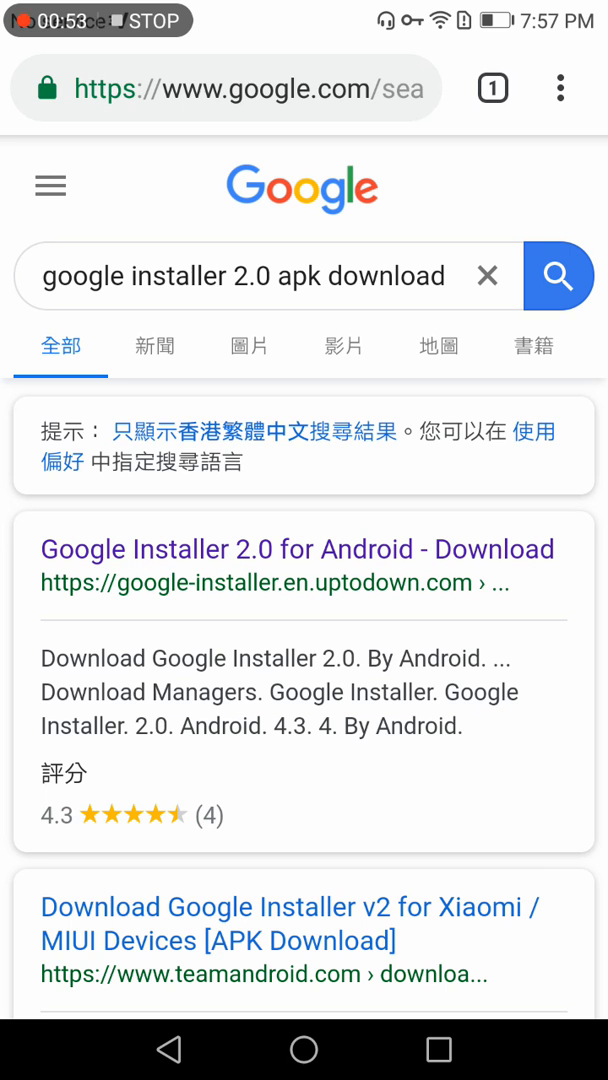
# - Open the Uptodown Google Installer 2.0 result and request the 166KB download
pyautogui.scroll(3)
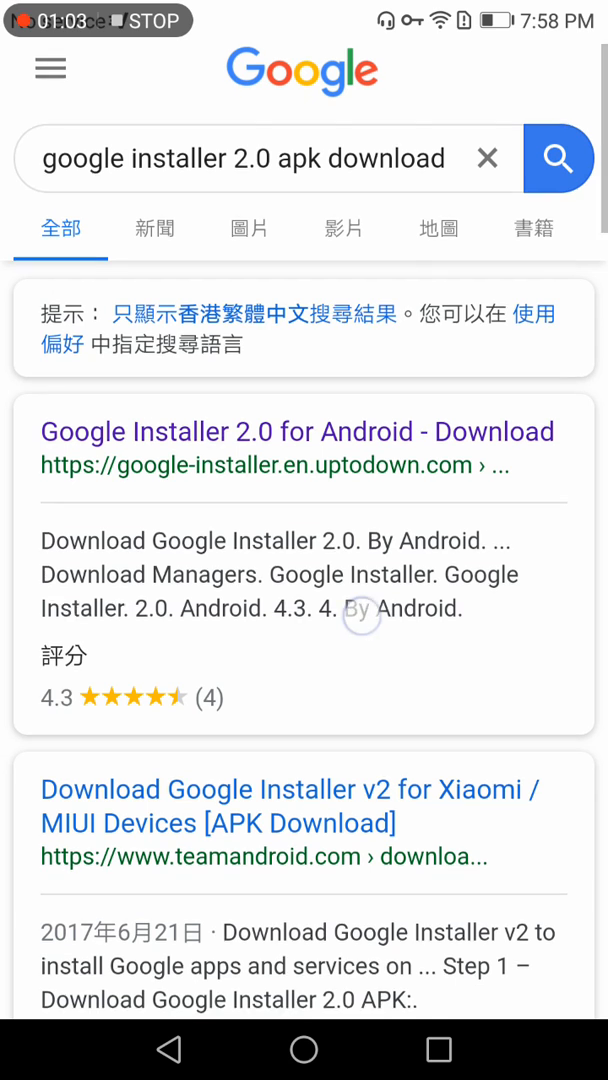
pyautogui.scroll(-3)
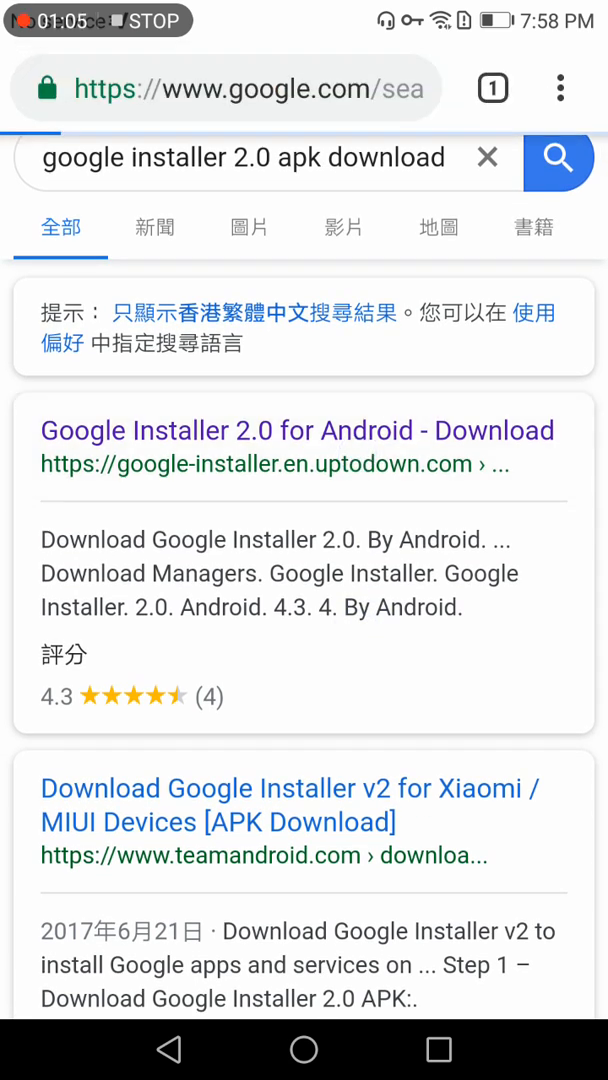
pyautogui.click(296, 430)
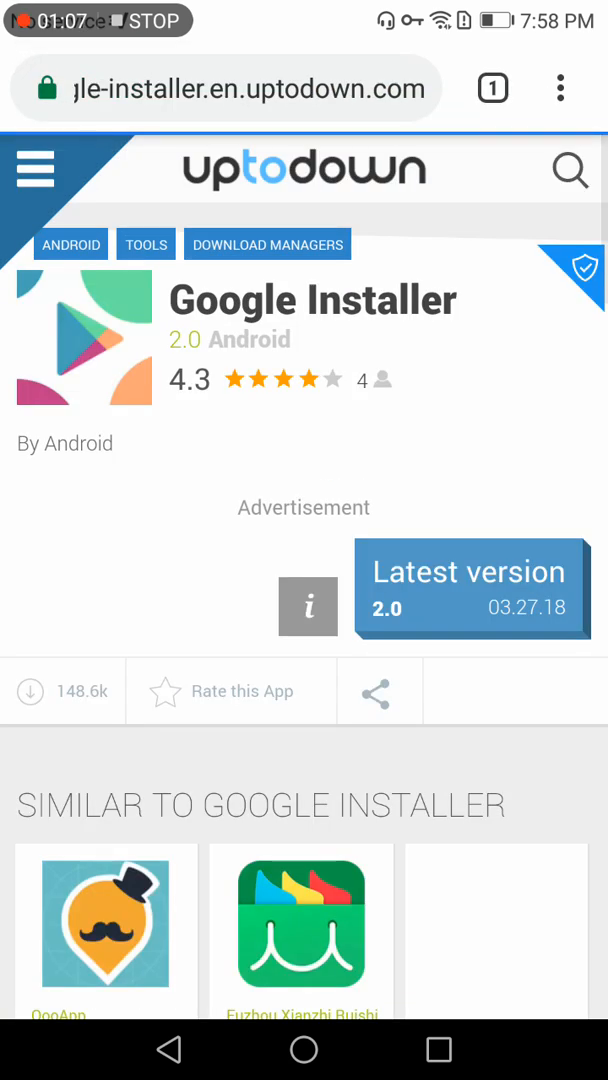
pyautogui.scroll(-3)
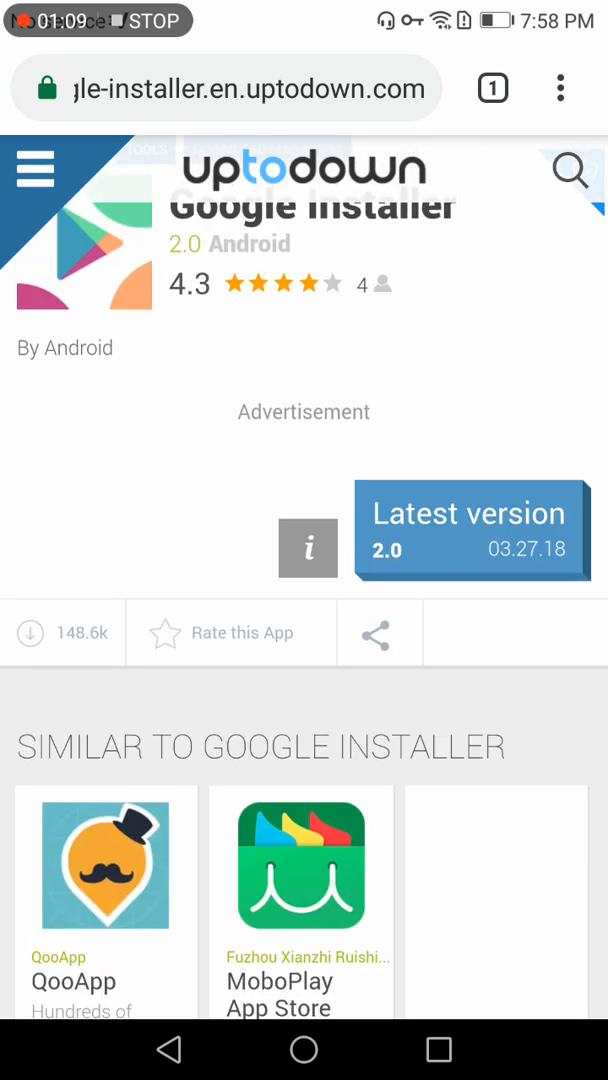
pyautogui.scroll(-3)
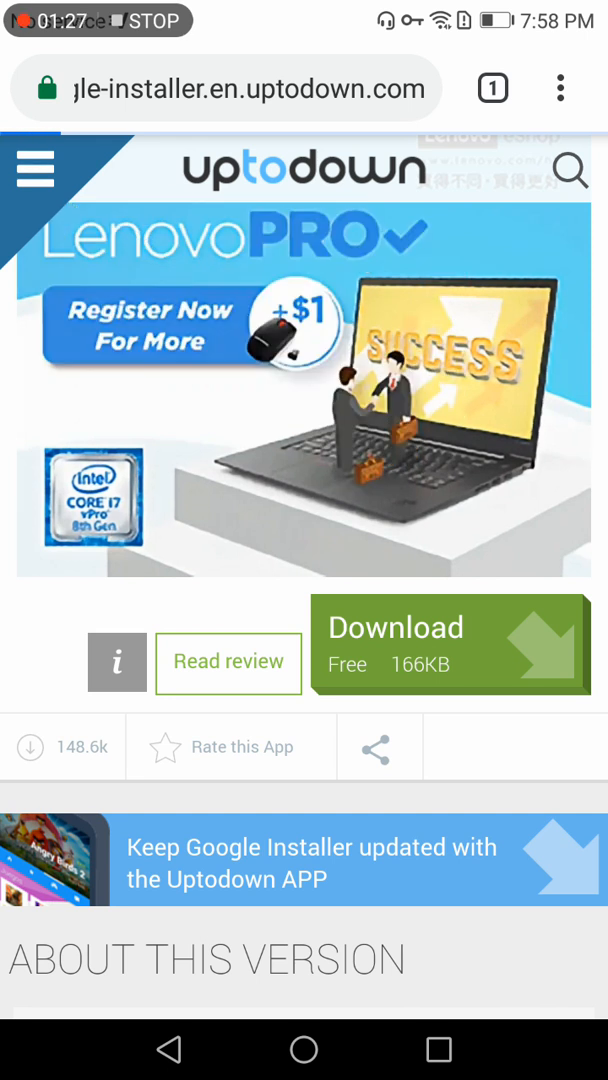
pyautogui.click(452, 644)
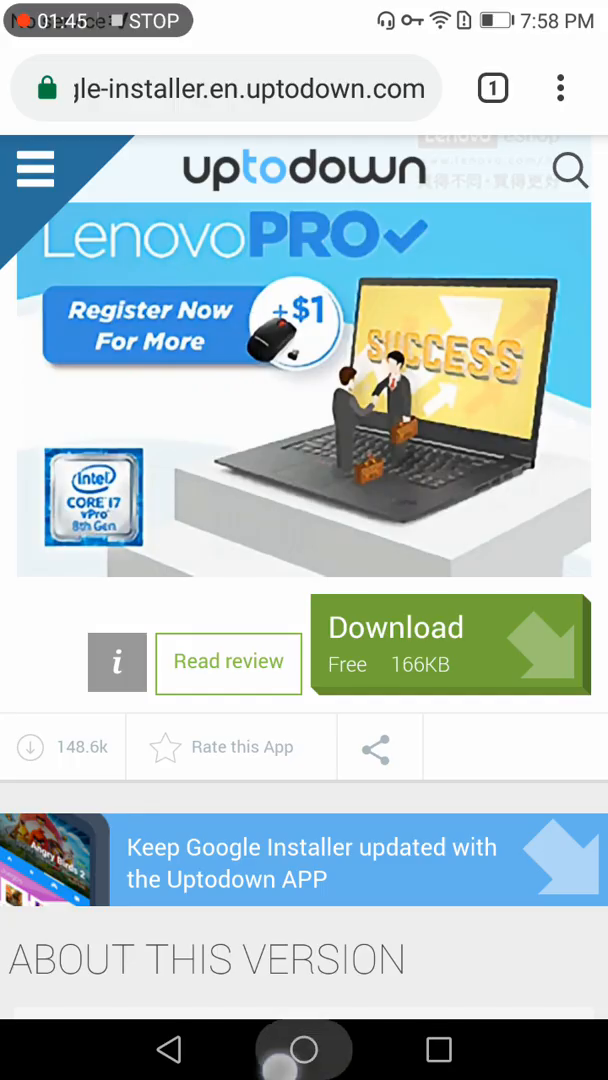
# - From the home screen, reach Settings' Security page confirming third-party app installs are switched on
pyautogui.click(304, 1048)
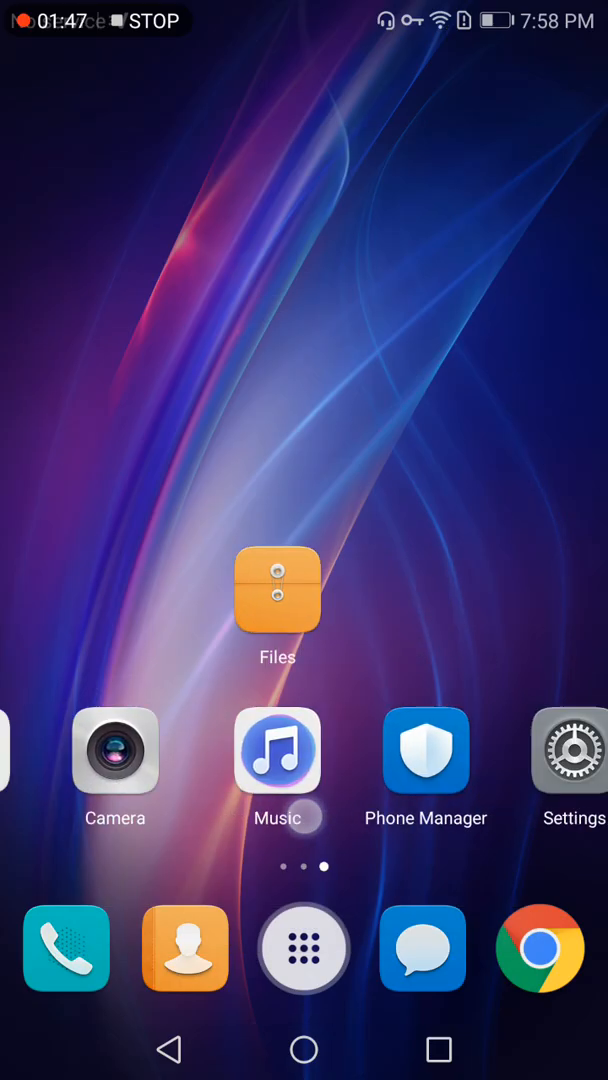
pyautogui.hscroll(-3)
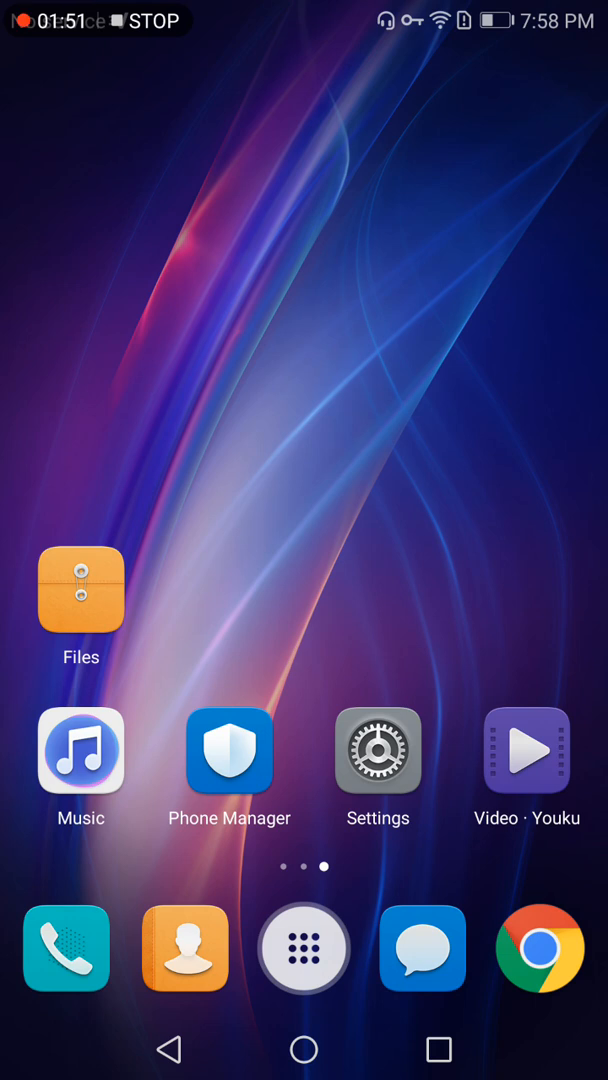
pyautogui.click(378, 750)
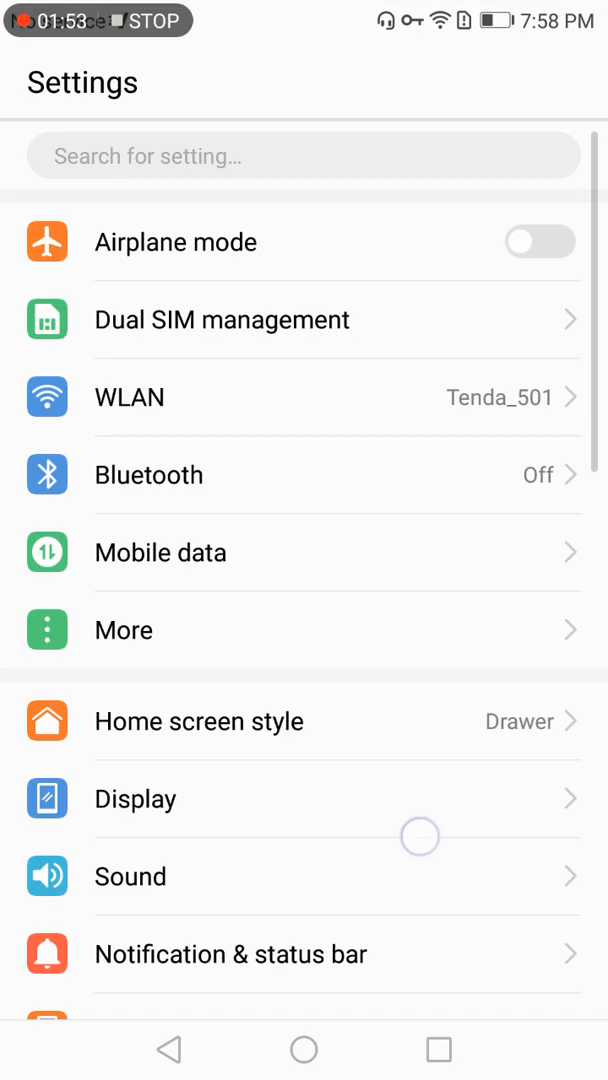
pyautogui.scroll(-3)
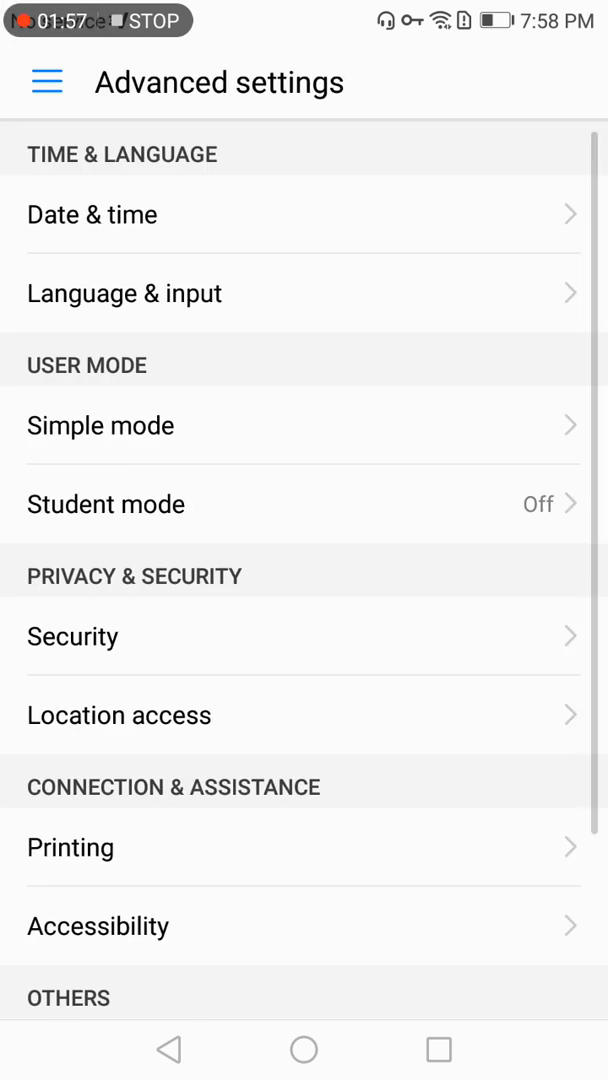
pyautogui.scroll(-3)
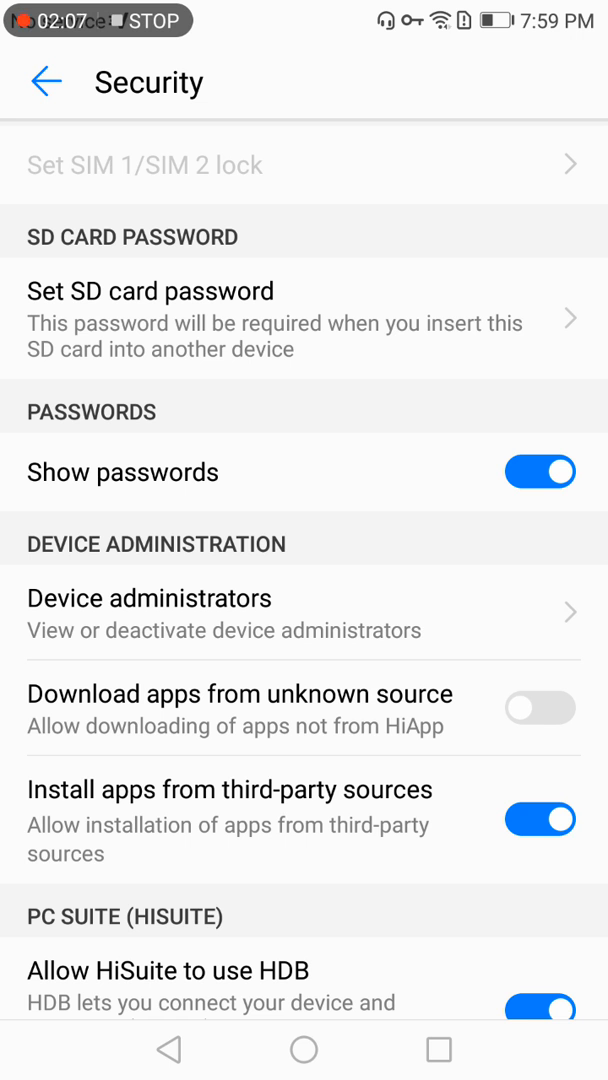
pyautogui.scroll(-3)
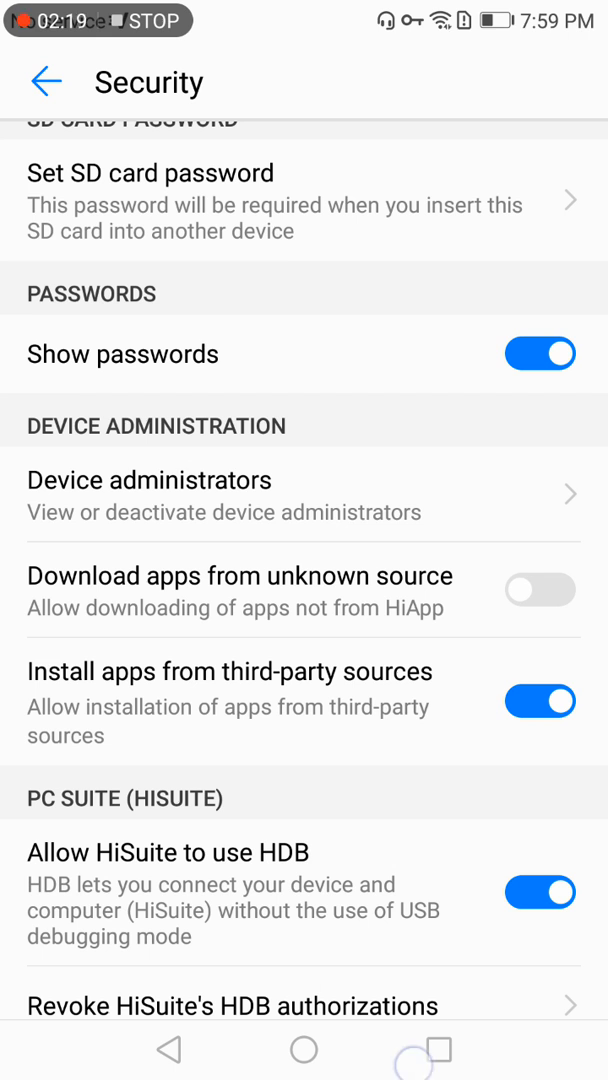
# - In Files, install Google Installer_2.0a.apk from the SD card backups folder
pyautogui.click(438, 1050)
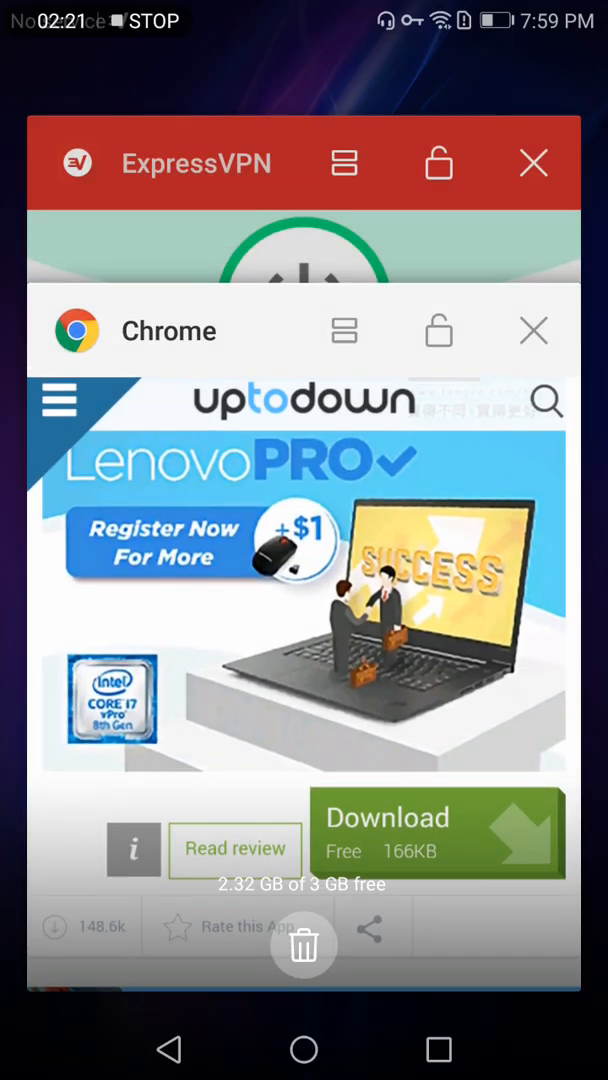
pyautogui.click(304, 1048)
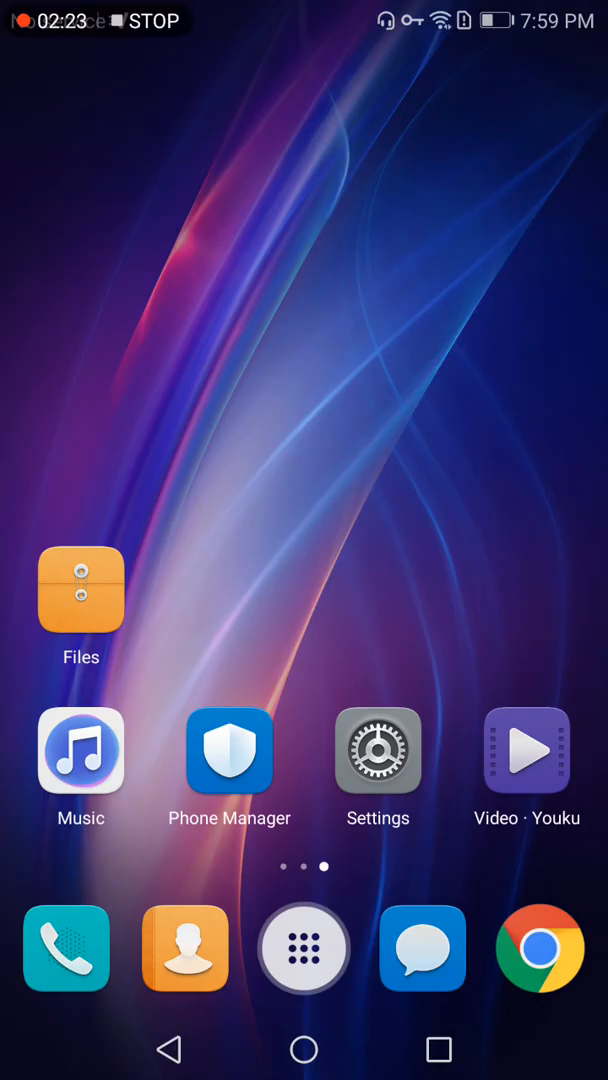
pyautogui.click(80, 588)
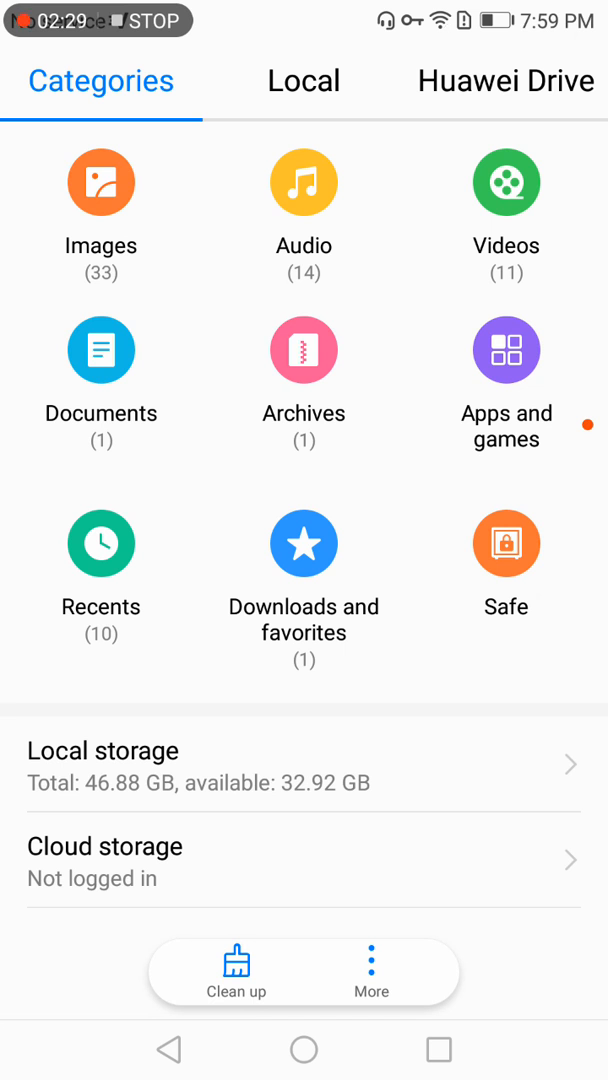
pyautogui.click(304, 80)
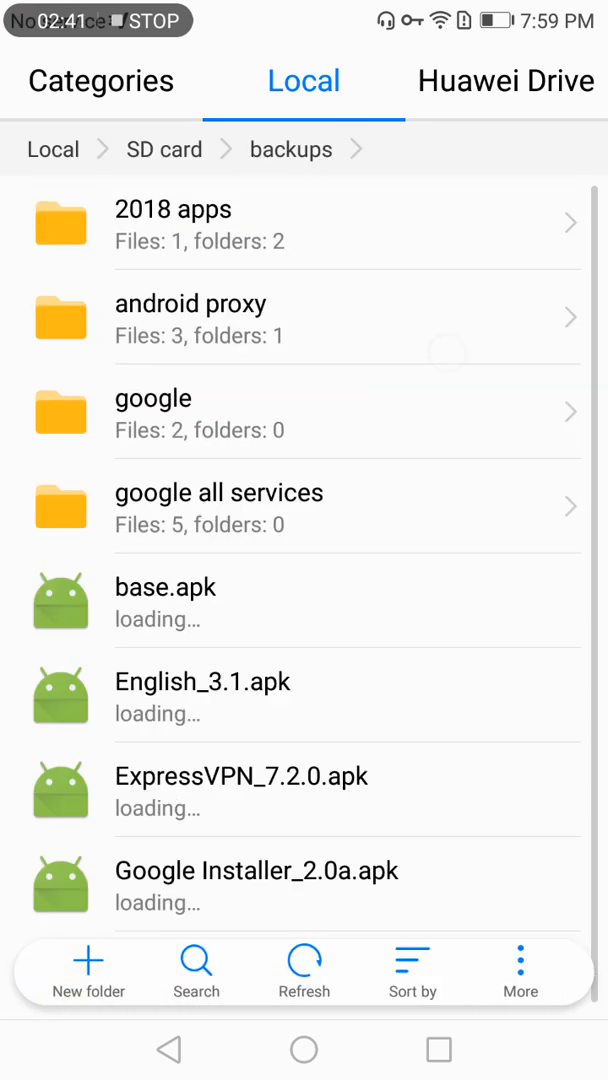
pyautogui.click(256, 884)
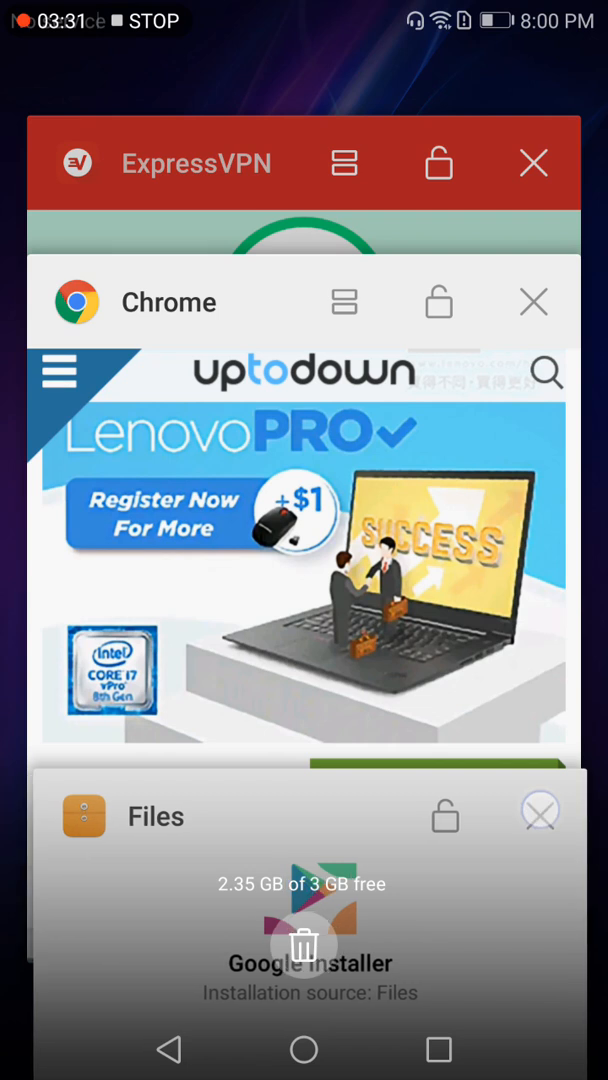
# - Launch Google Installer from the app drawer and begin installing Google Services Framework and Play Store
pyautogui.click(304, 1048)
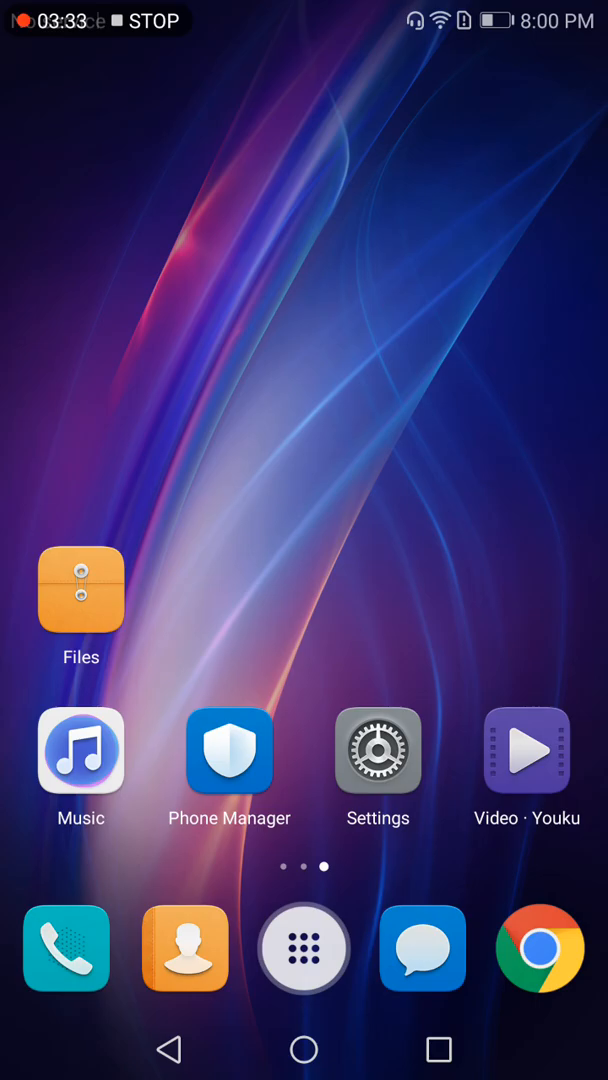
pyautogui.click(304, 948)
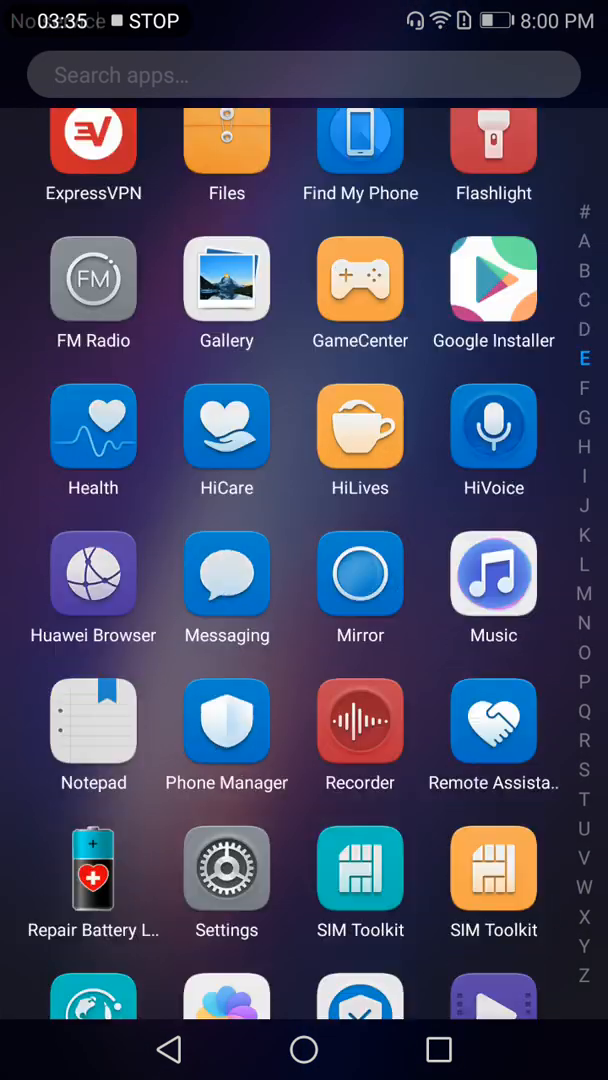
pyautogui.scroll(-3)
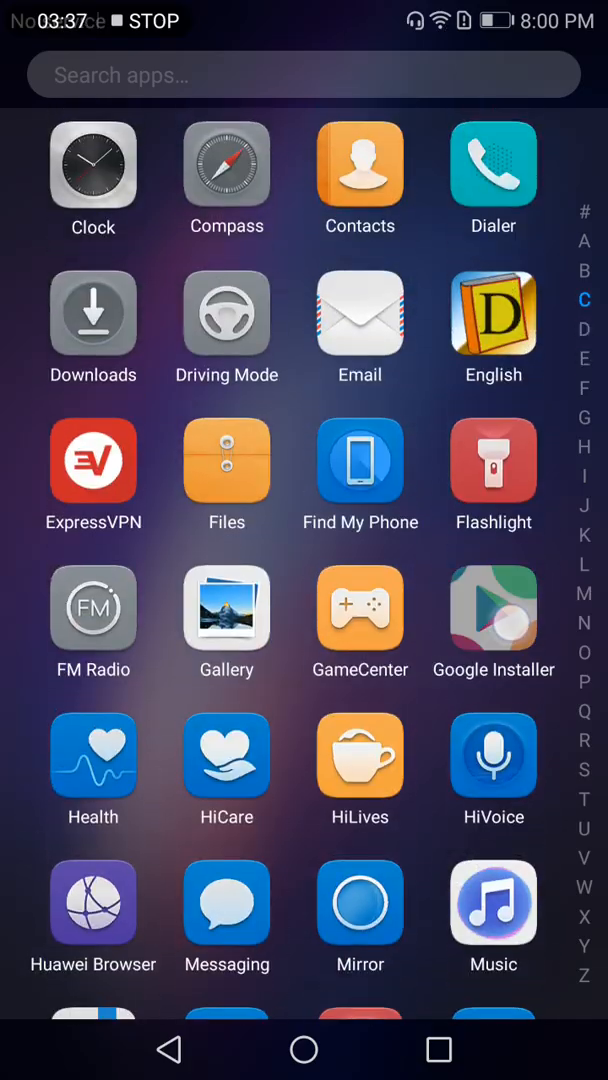
pyautogui.click(492, 610)
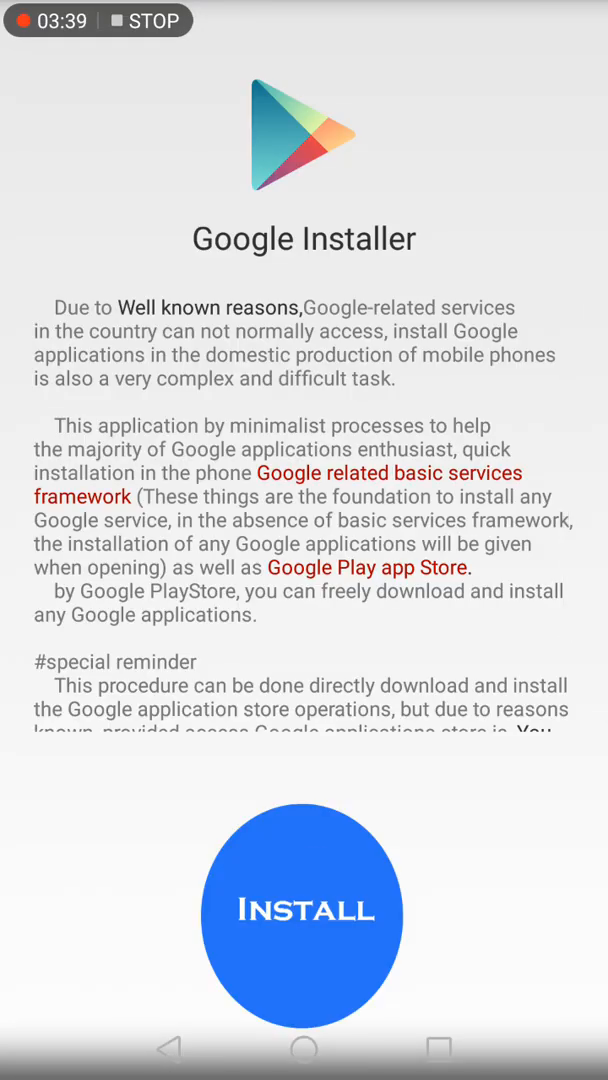
pyautogui.click(304, 912)
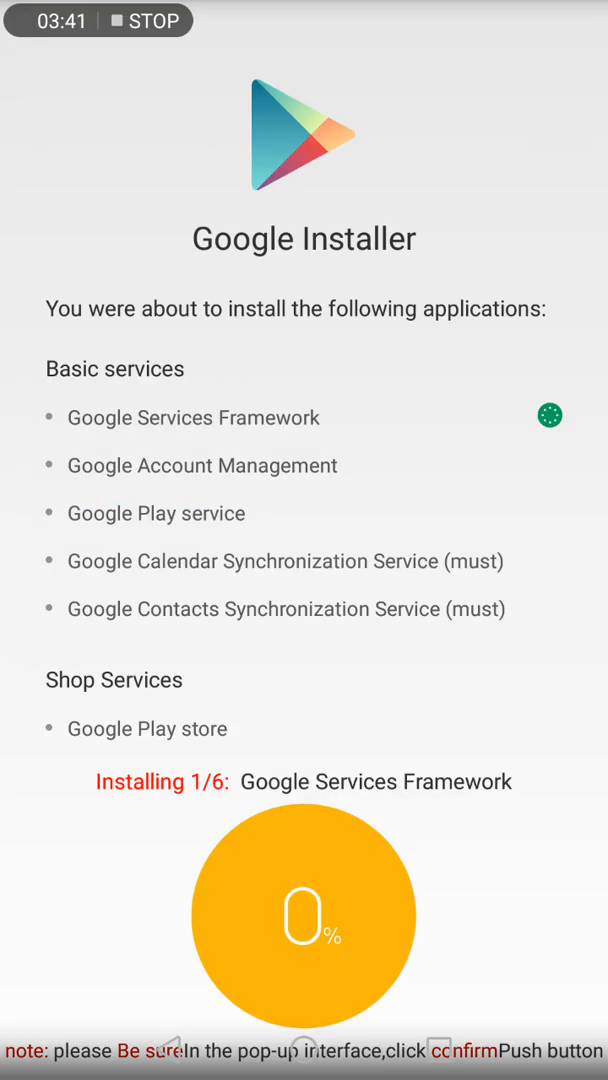